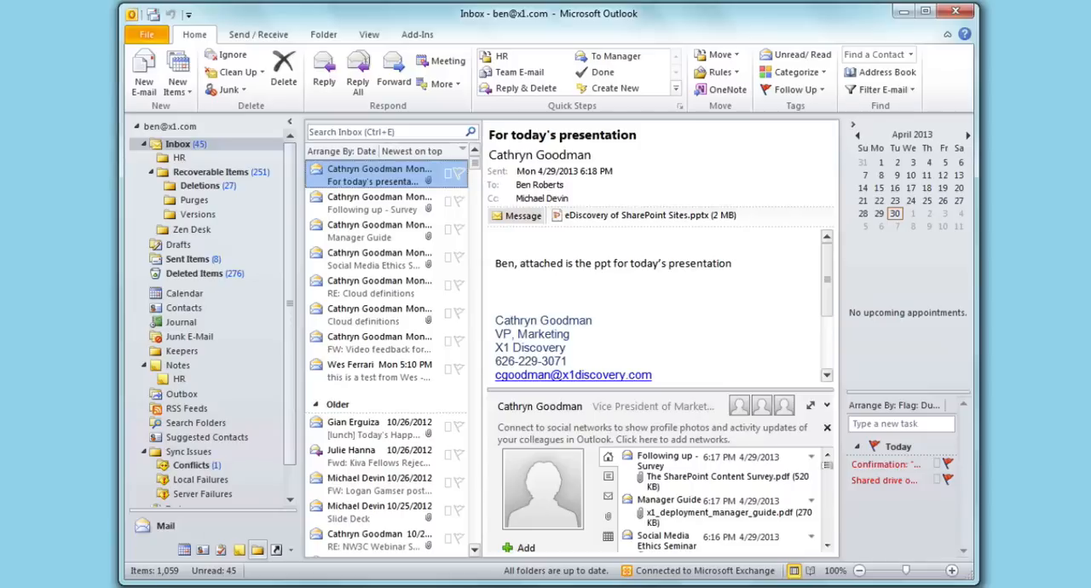
# Search the Outlook inbox for messages matching 'michael d'
pyautogui.click(384, 131)
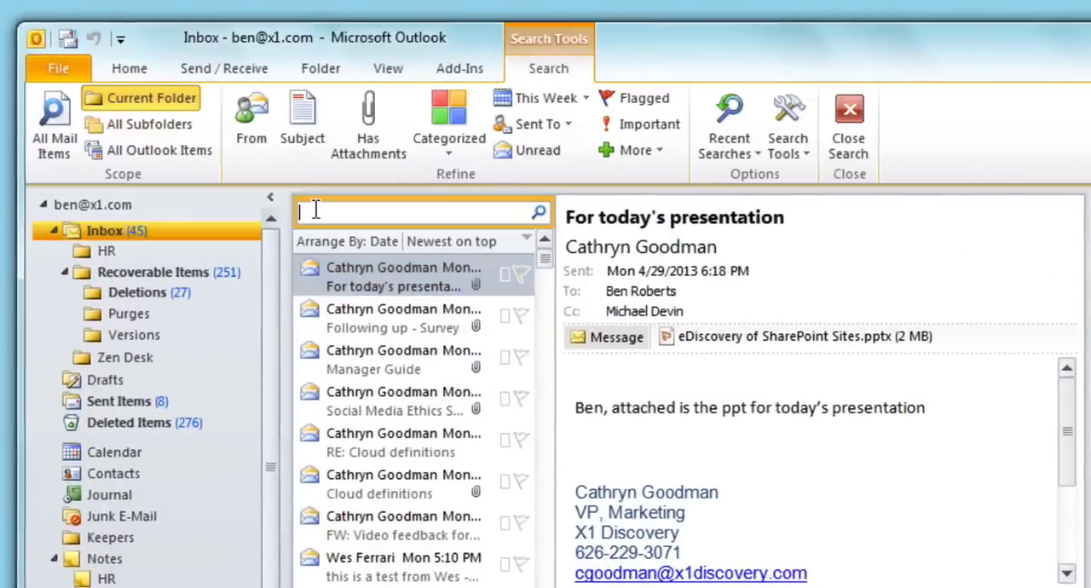
pyautogui.write('michael d')
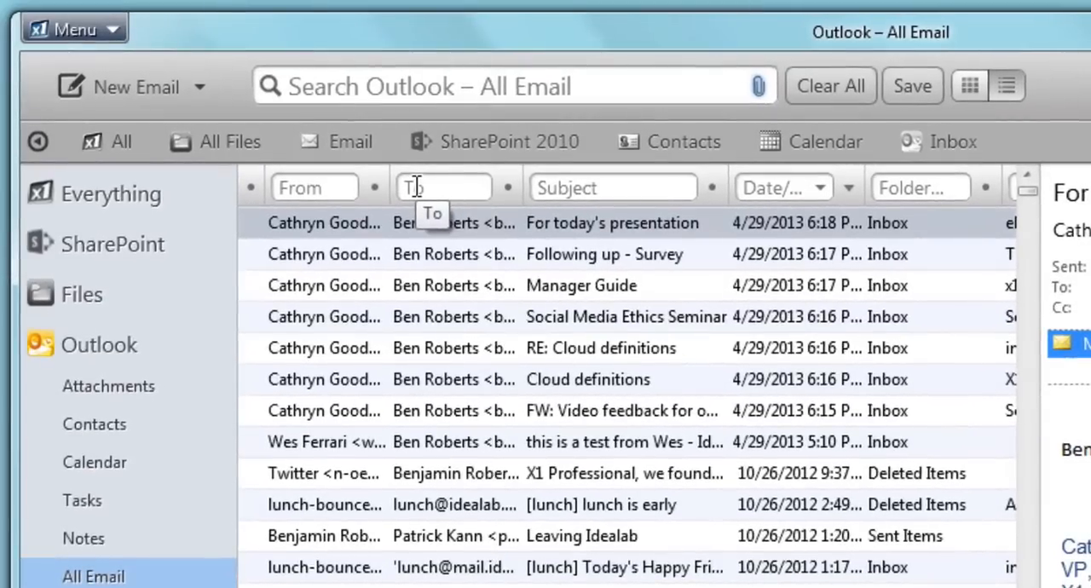
pyautogui.write('mich')
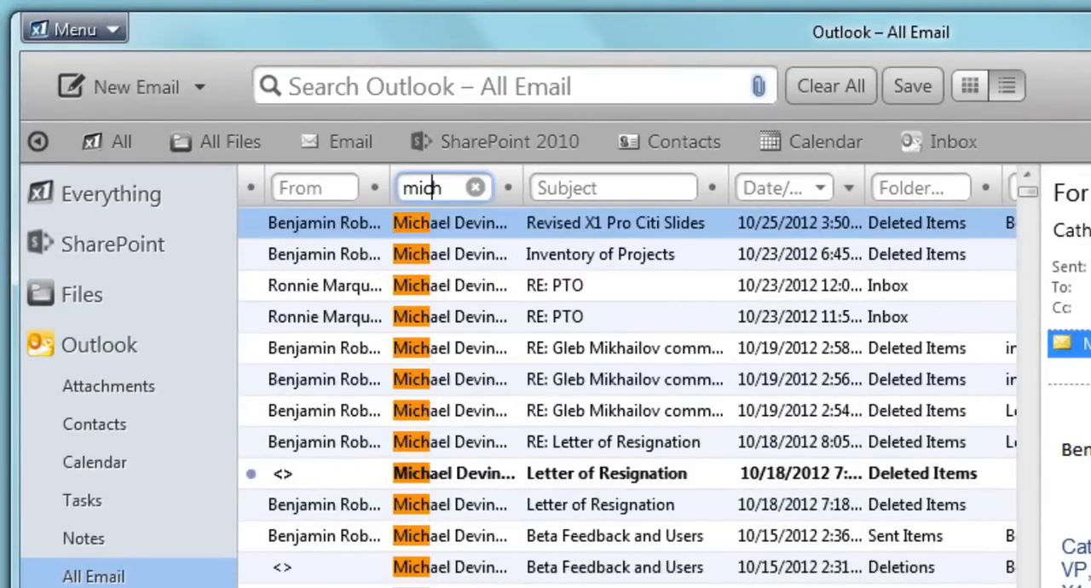
pyautogui.write('el devin')
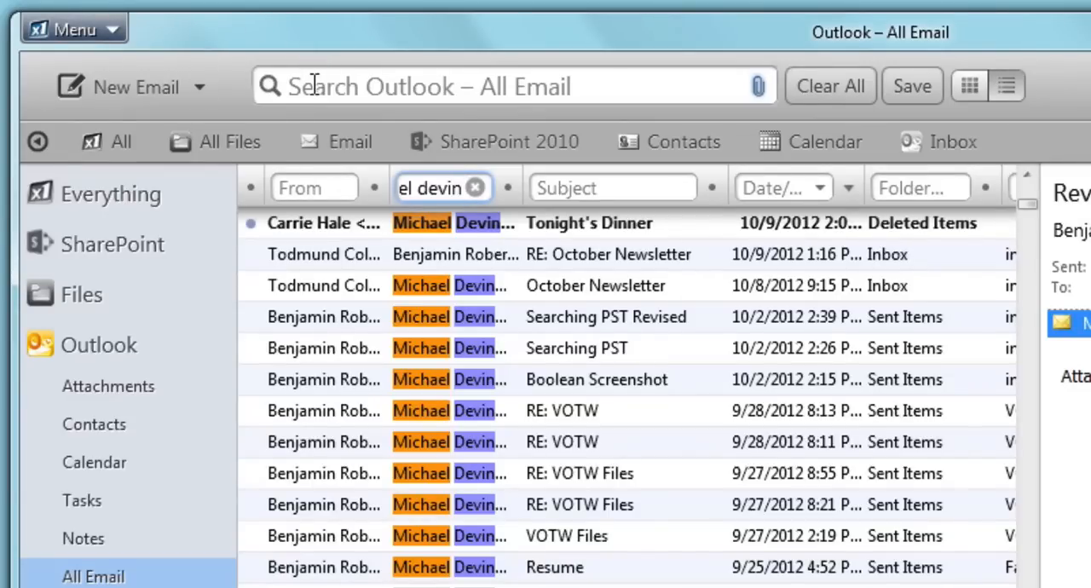
pyautogui.write('filter failure')
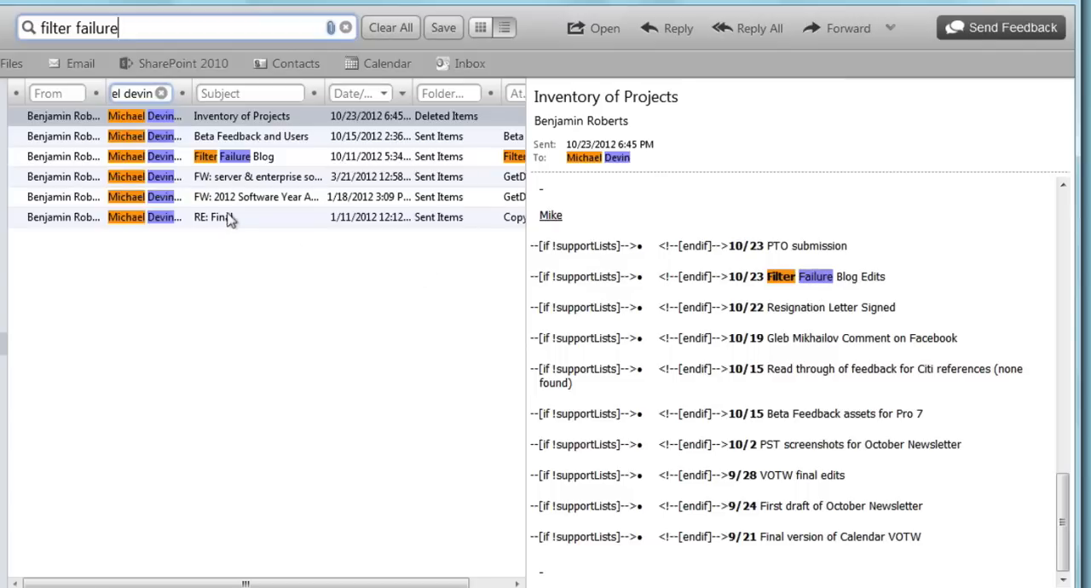
# Preview the Filter Failure Blog email and view its attached document
pyautogui.click(242, 157)
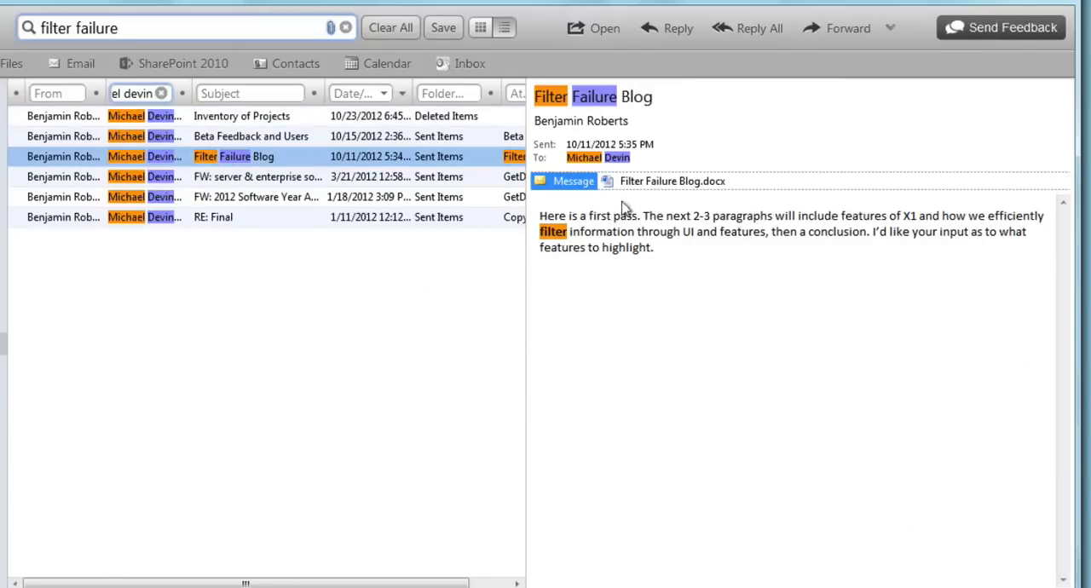
pyautogui.click(672, 180)
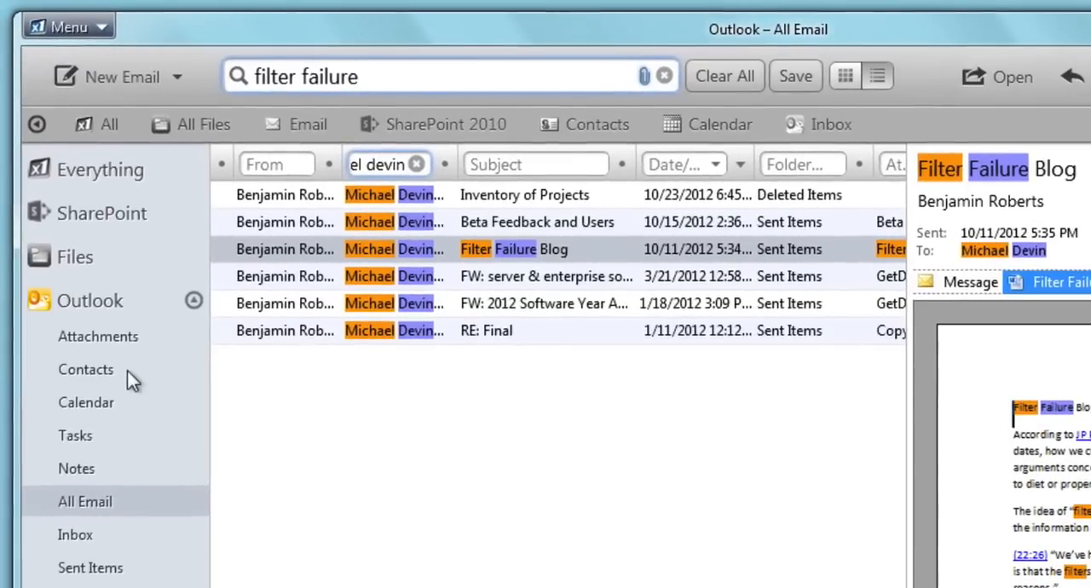
pyautogui.moveTo(103, 446)
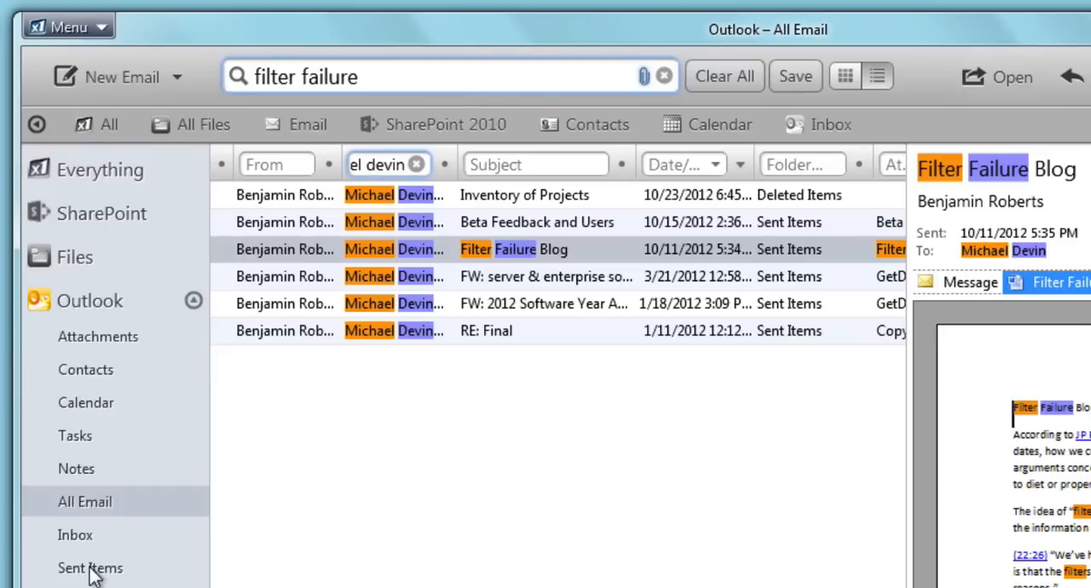
pyautogui.moveTo(93, 535)
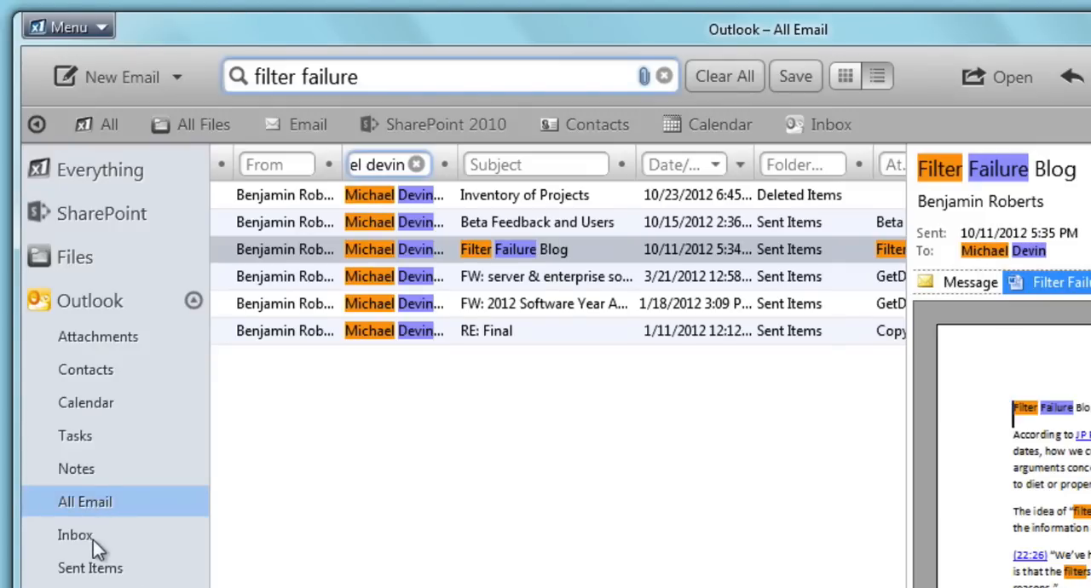
# List attachments from everything indexed, filtered to 'pdf' then 'ppt', and browse the decks
pyautogui.click(75, 535)
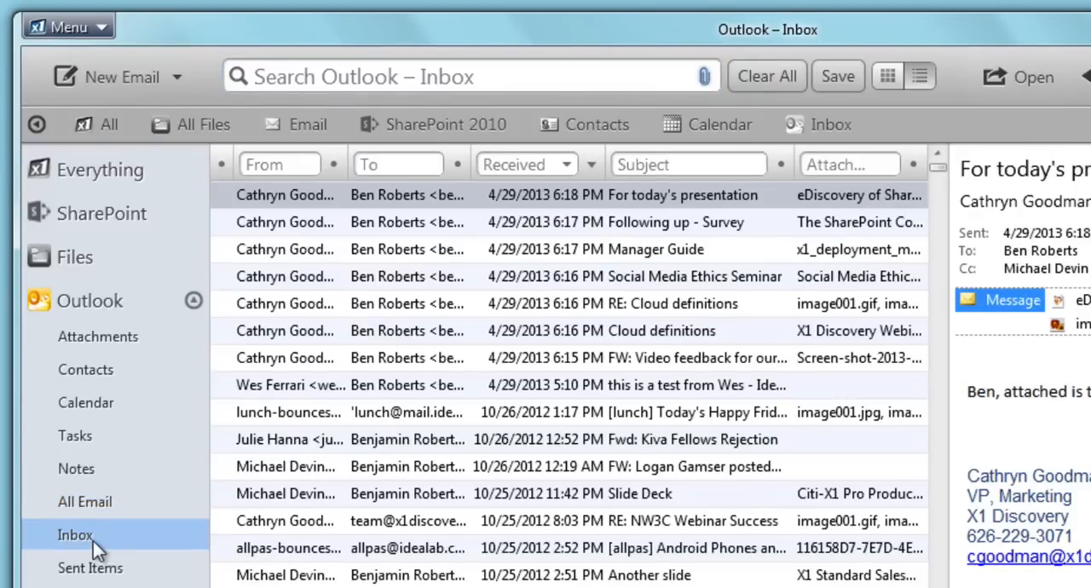
pyautogui.click(97, 336)
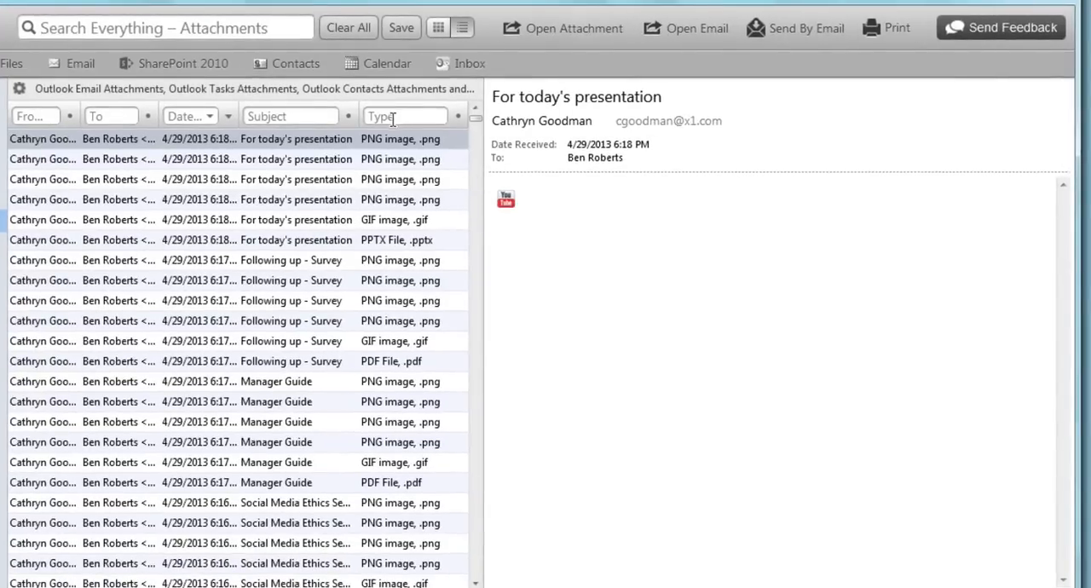
pyautogui.write('pdf')
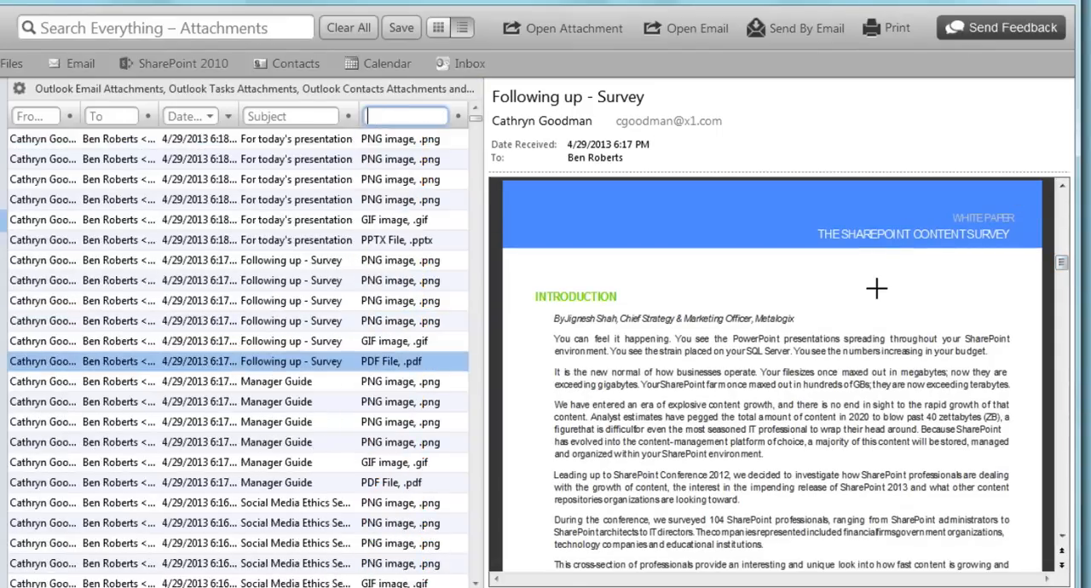
pyautogui.write('ppt')
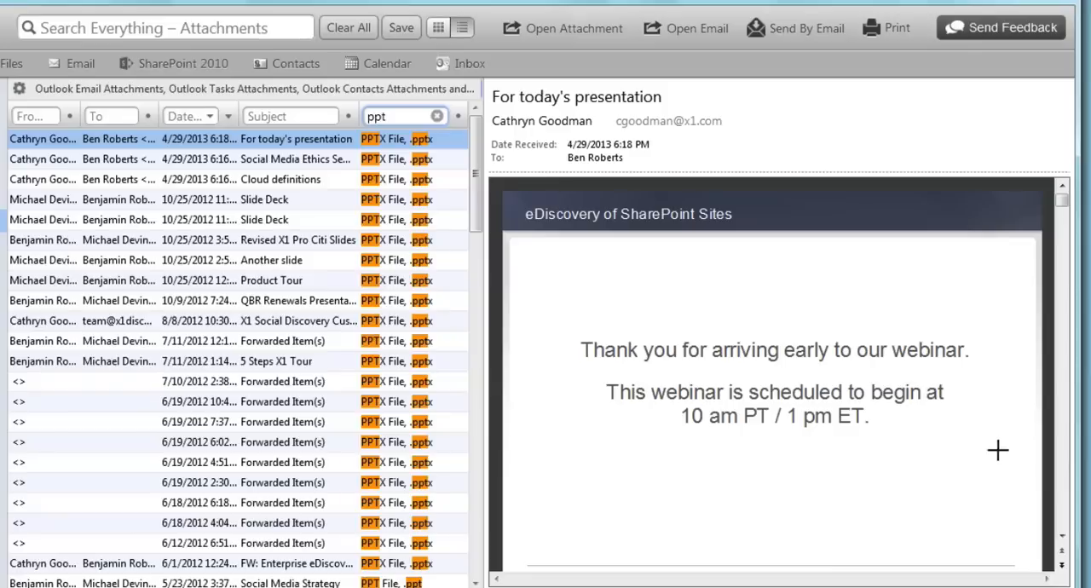
pyautogui.scroll(-3)
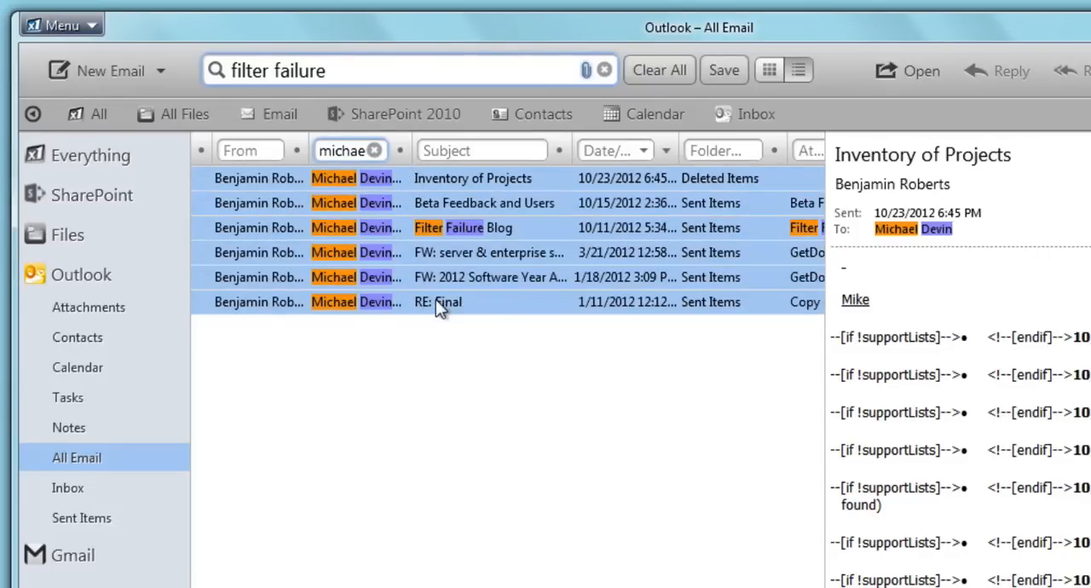
# Forward all six matching emails together as attachments in one new message
pyautogui.click(447, 301)
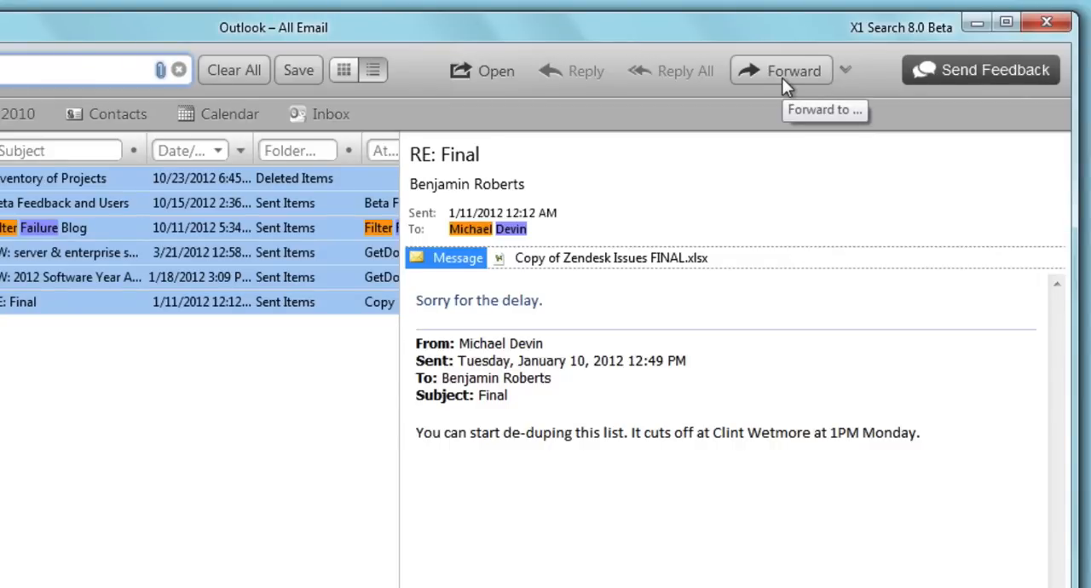
pyautogui.click(780, 70)
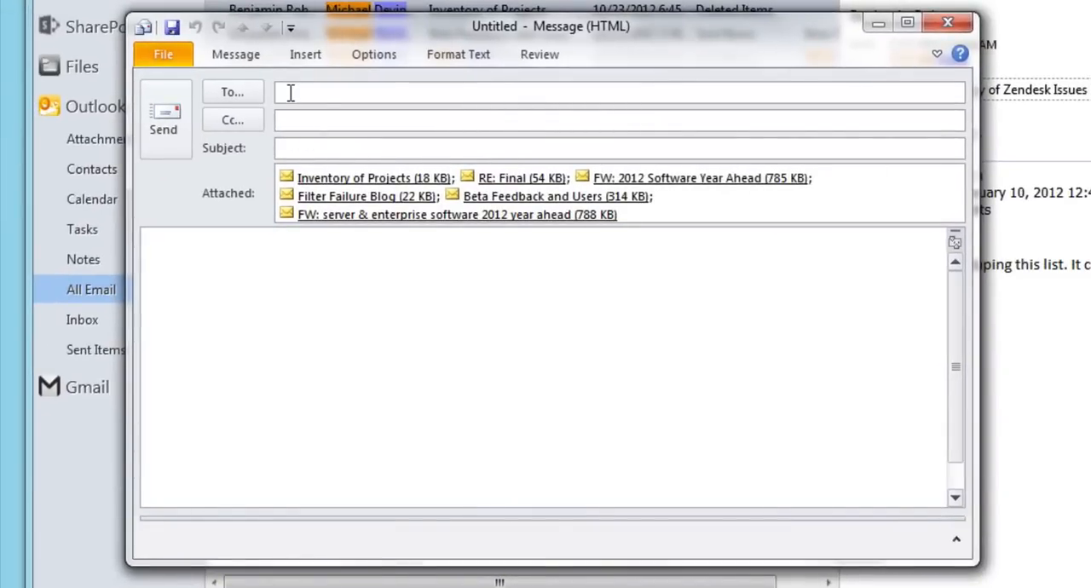
# Address the message to 'mdev' and begin the body with 'Blog conver'
pyautogui.write('mdev')
pyautogui.write('FIlter Failure Emails')
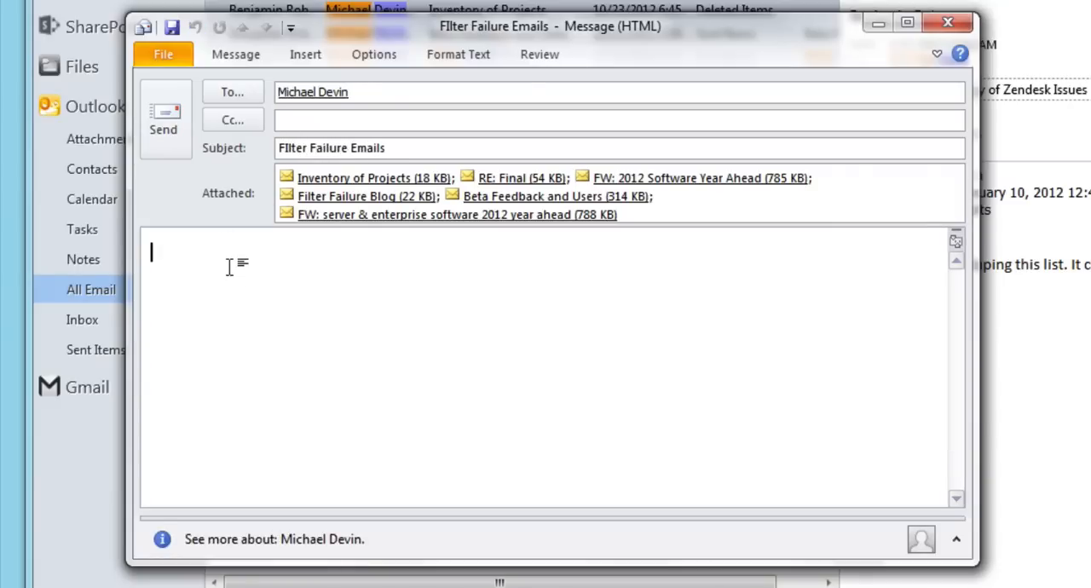
pyautogui.write('Blog conver')
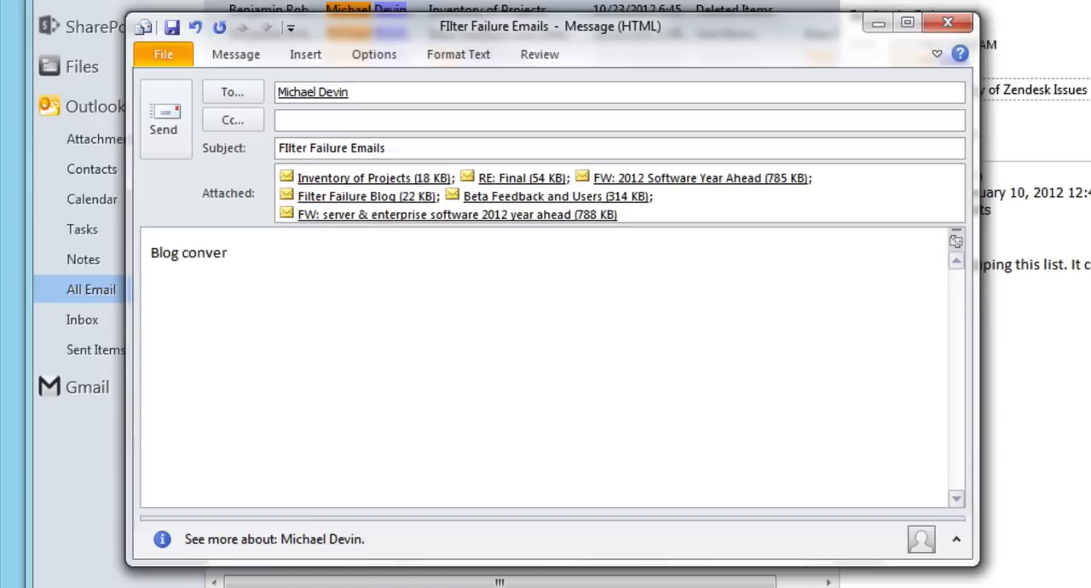